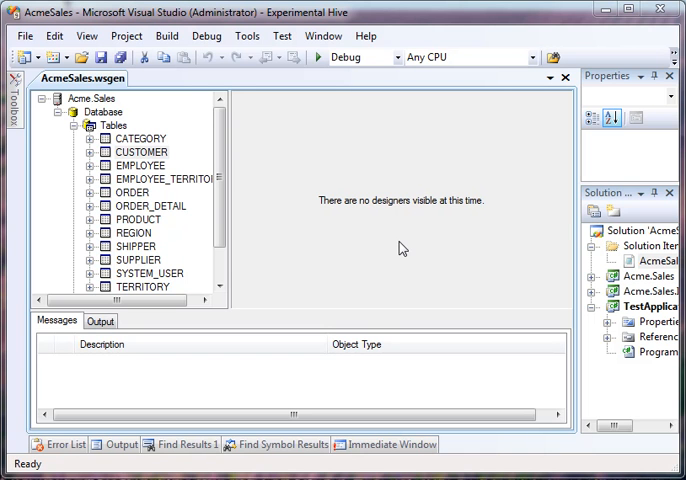
mouse_move(166, 164)
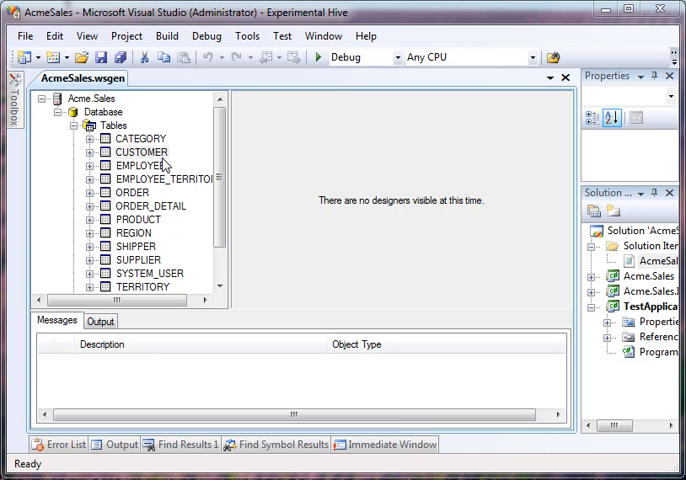
mouse_move(166, 164)
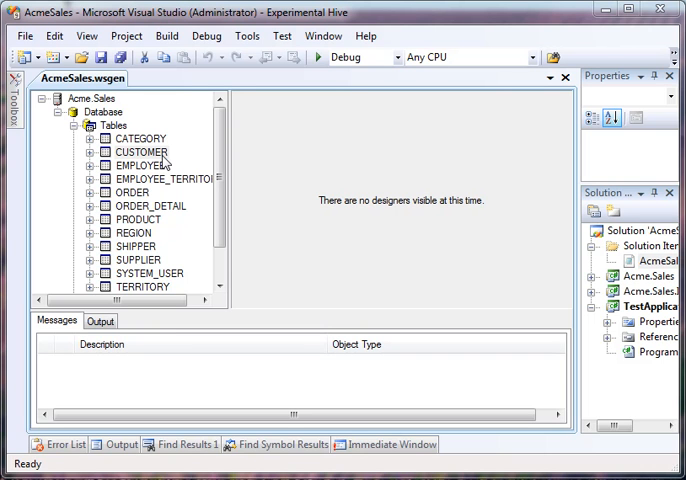
mouse_move(170, 200)
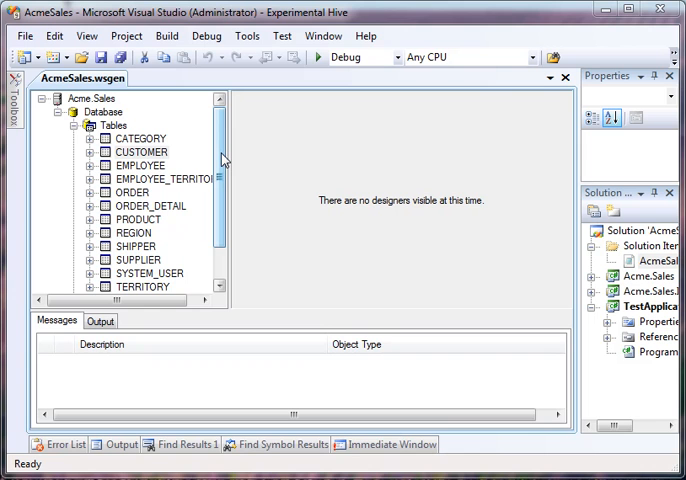
Step: Inspect the EMPLOYEE table's properties, then the SYSTEM_USER table and its columns
left_click(140, 164)
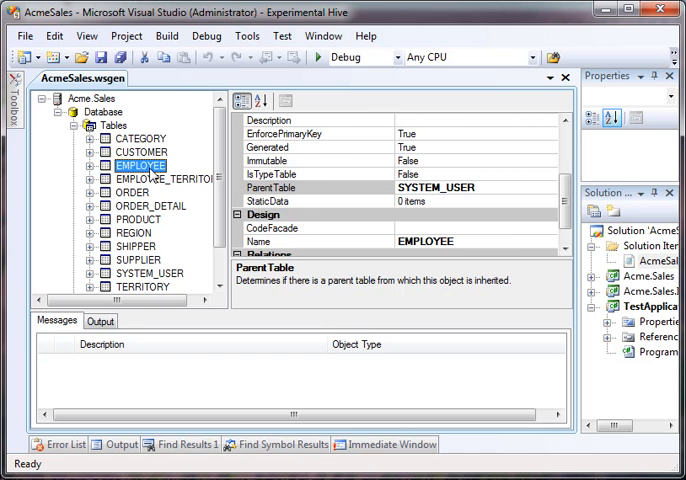
left_click(150, 272)
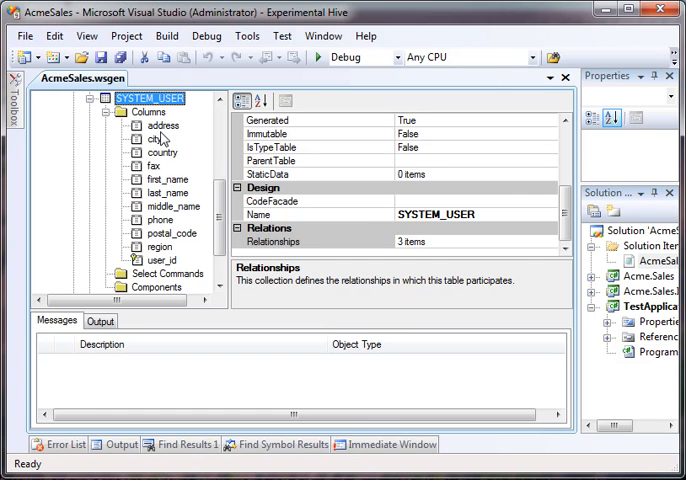
mouse_move(168, 188)
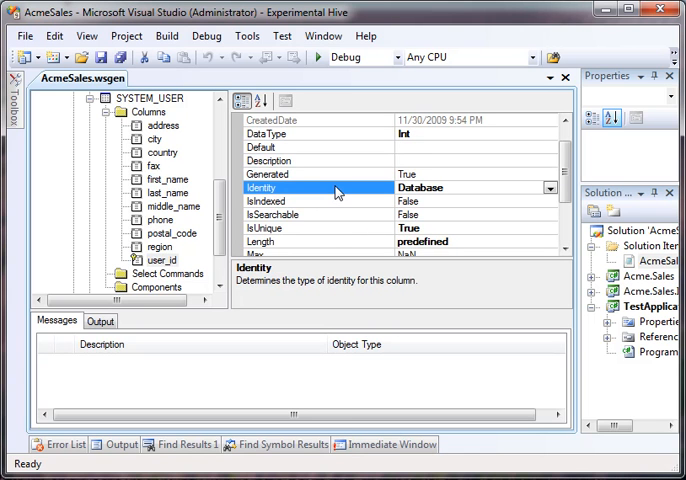
mouse_move(338, 236)
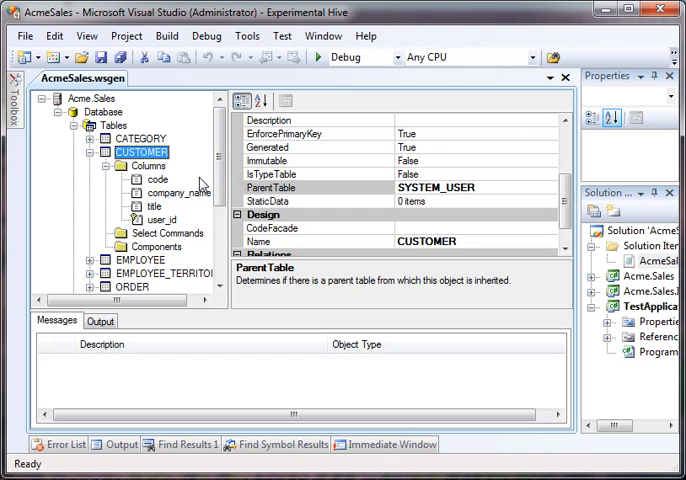
mouse_move(174, 204)
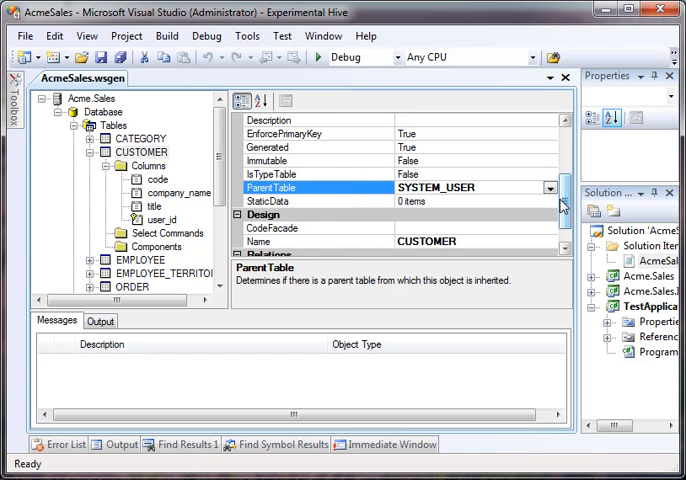
Step: Show CUSTOMER's Parent Table options, which offer SYSTEM_USER as parent
left_click(550, 188)
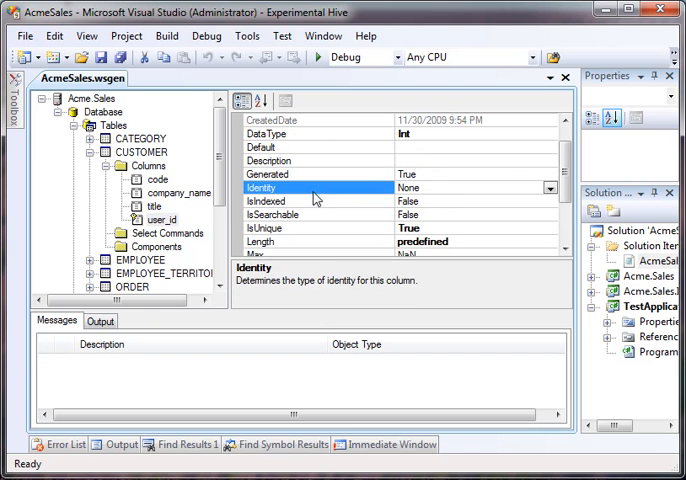
mouse_move(320, 194)
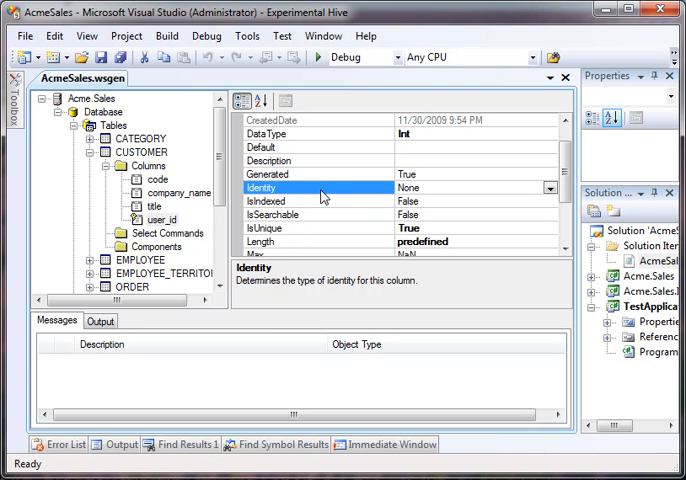
mouse_move(322, 196)
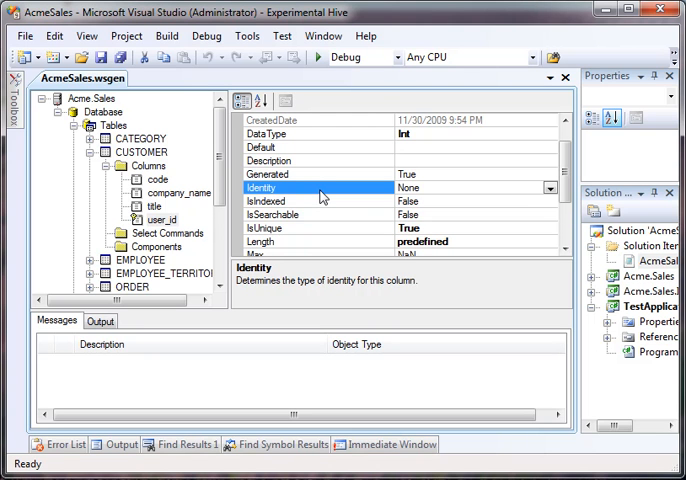
mouse_move(288, 204)
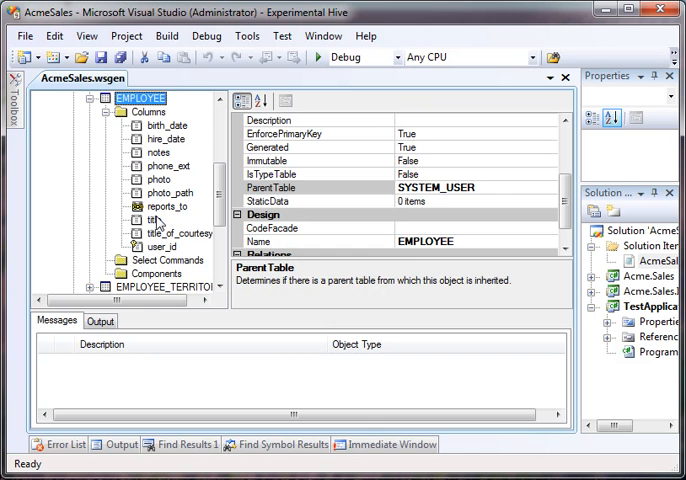
Step: Review CUSTOMER's select commands and its user_id column (int, unique, no identity)
left_click(162, 246)
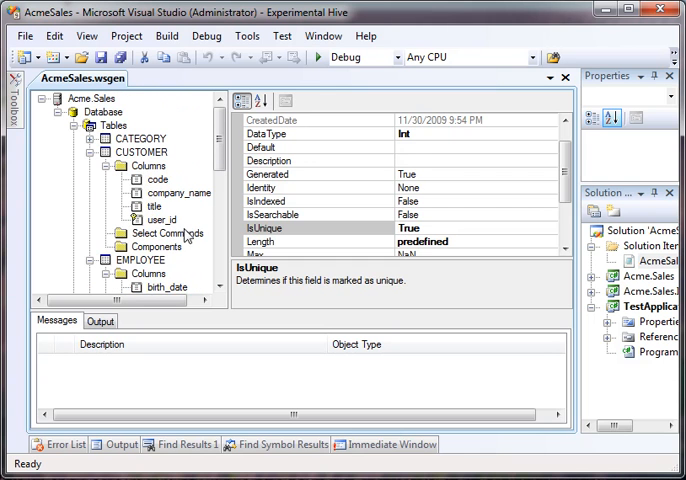
left_click(168, 232)
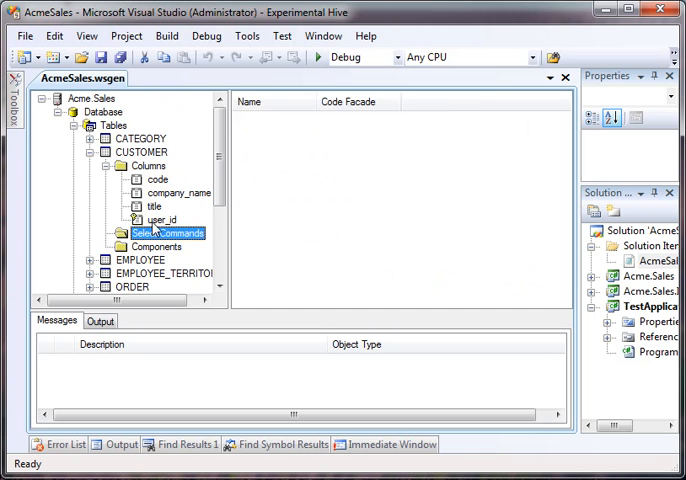
left_click(164, 220)
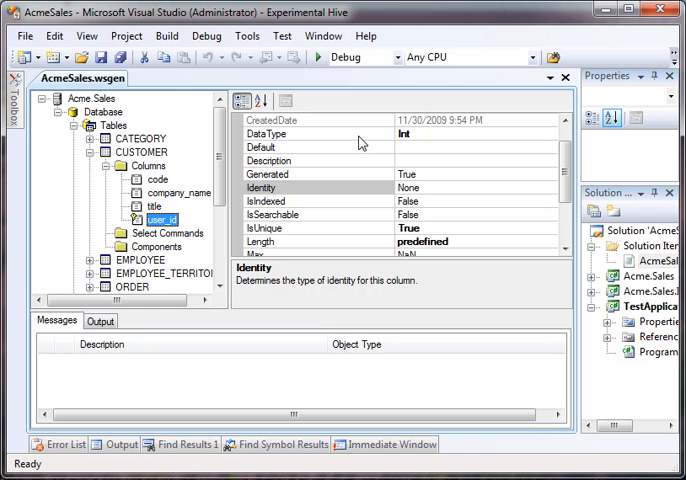
mouse_move(360, 148)
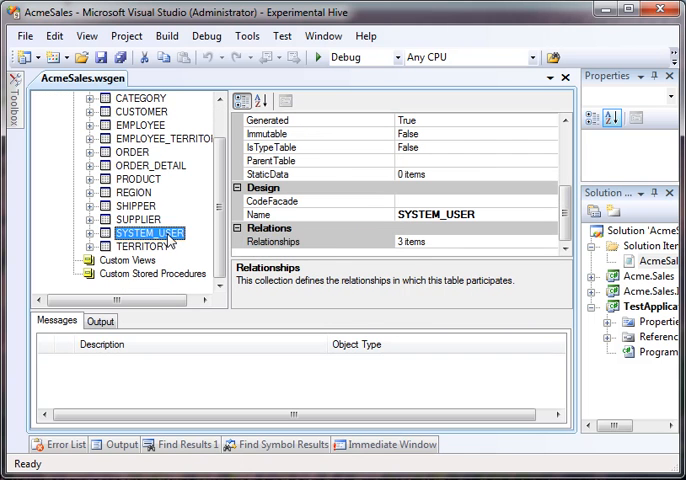
Step: Review SYSTEM_USER's three relationships, then confirm CUSTOMER's parent table is SYSTEM_USER
left_click(272, 240)
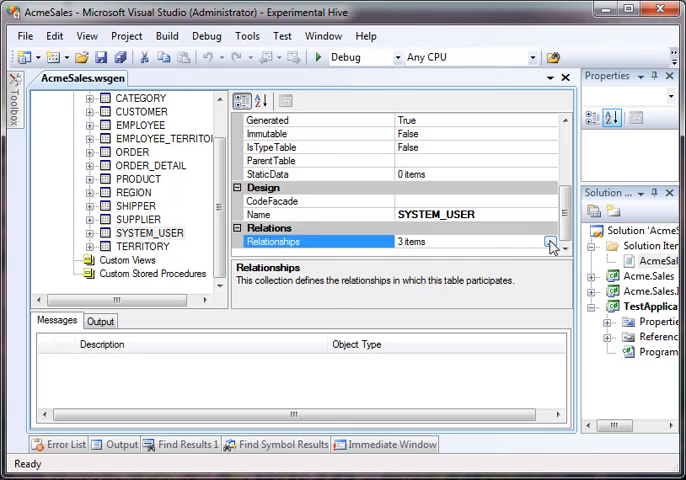
left_click(550, 242)
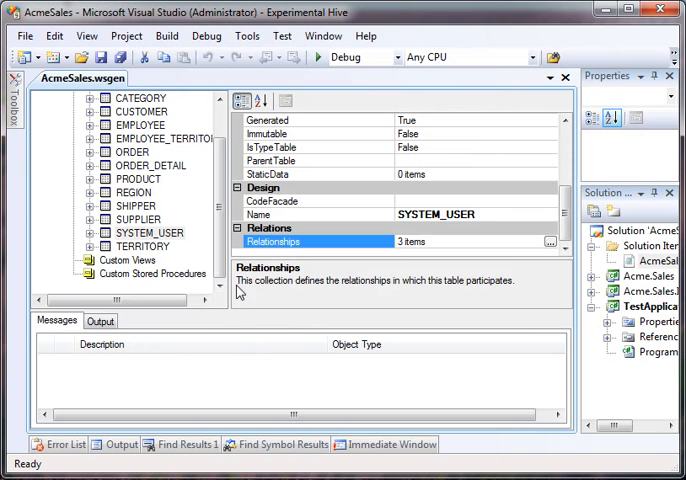
left_click(148, 232)
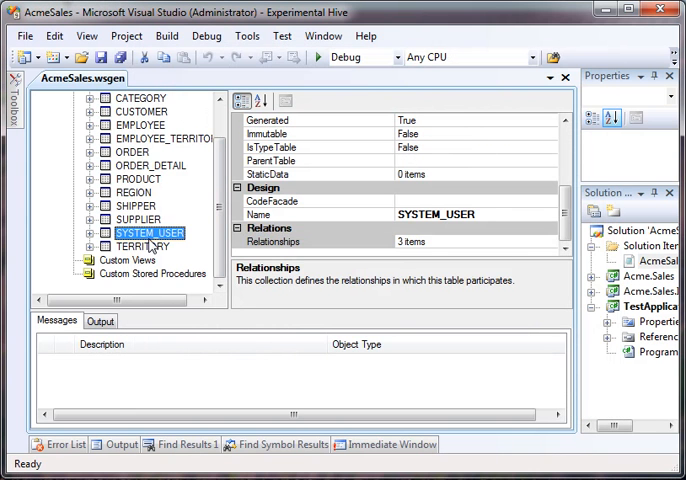
left_click(138, 152)
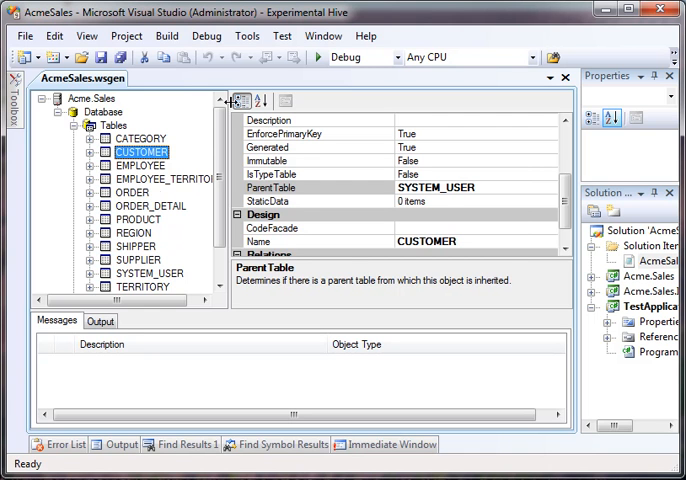
Step: Confirm EMPLOYEE and SUPPLIER inherit SYSTEM_USER, then list CUSTOMER's columns code, company_name, title, user_id
left_click(140, 164)
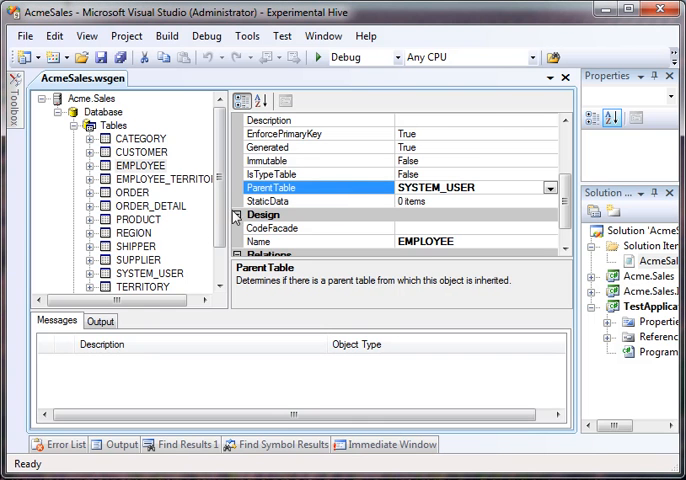
left_click(136, 258)
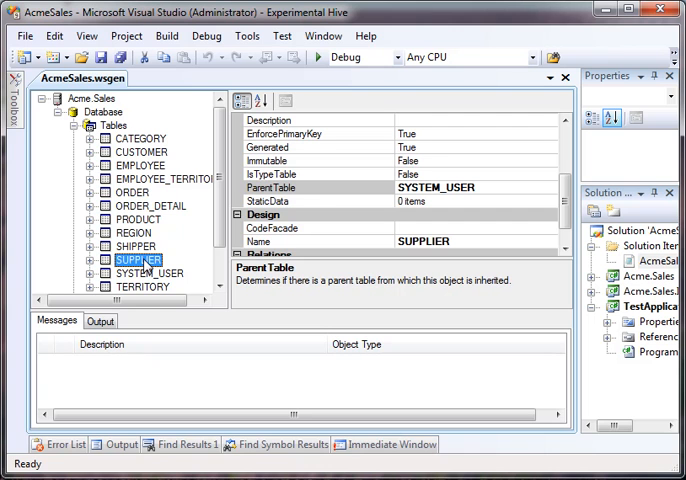
left_click(320, 188)
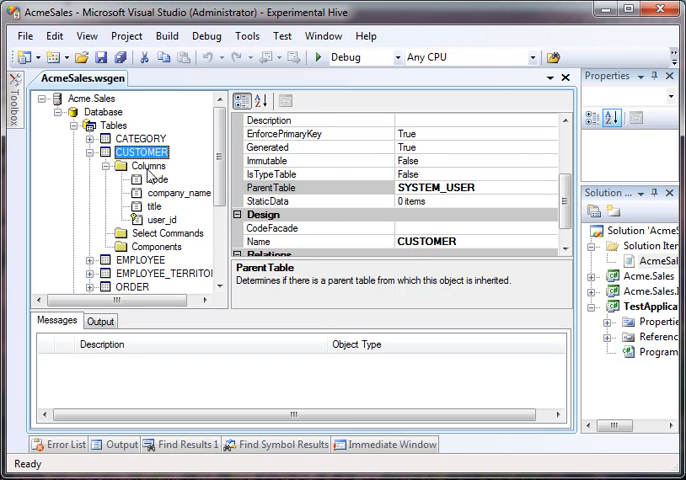
mouse_move(150, 178)
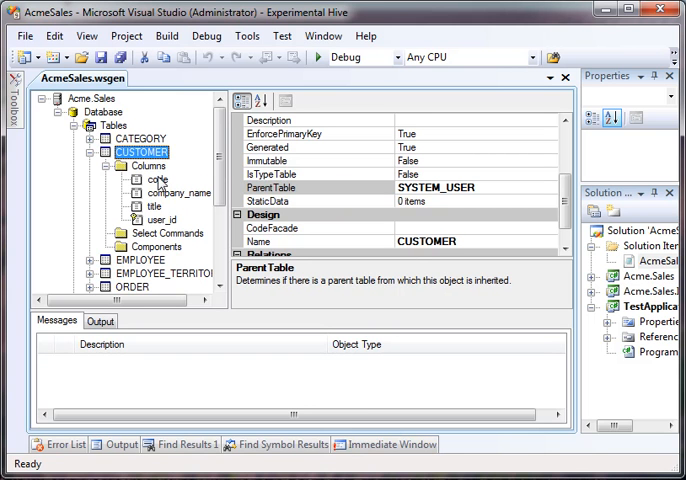
mouse_move(168, 204)
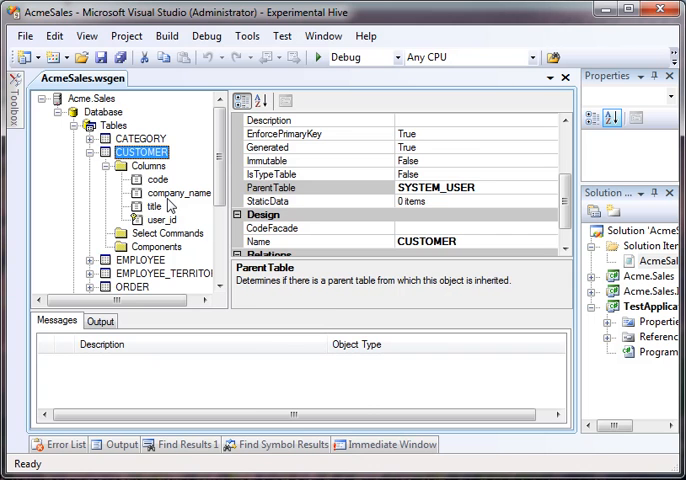
Step: Run Tools > Generate All on the model and dismiss the Generation Complete summary
left_click(246, 36)
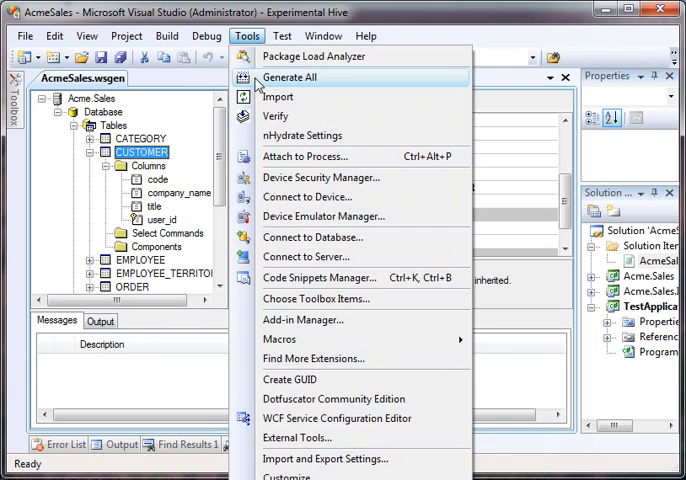
left_click(290, 76)
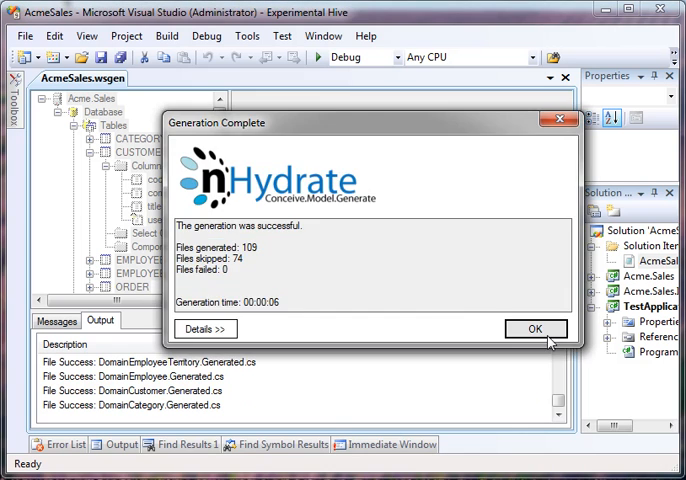
left_click(536, 328)
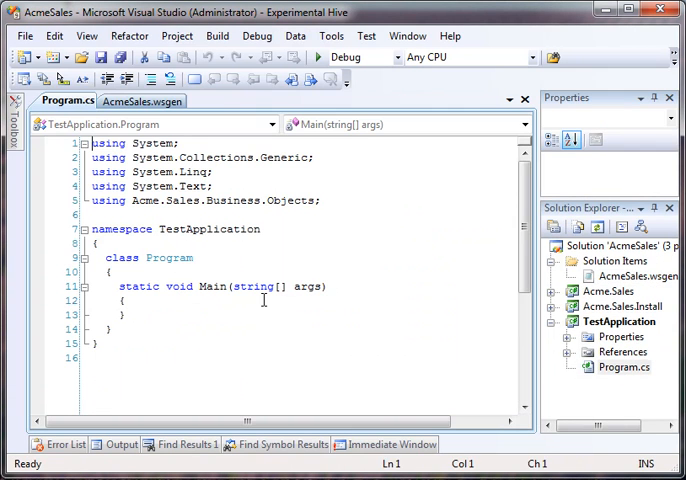
Step: In Main, load all customers into a CustomerCollection and take customerCollection[0] as a Customer
left_click(200, 360)
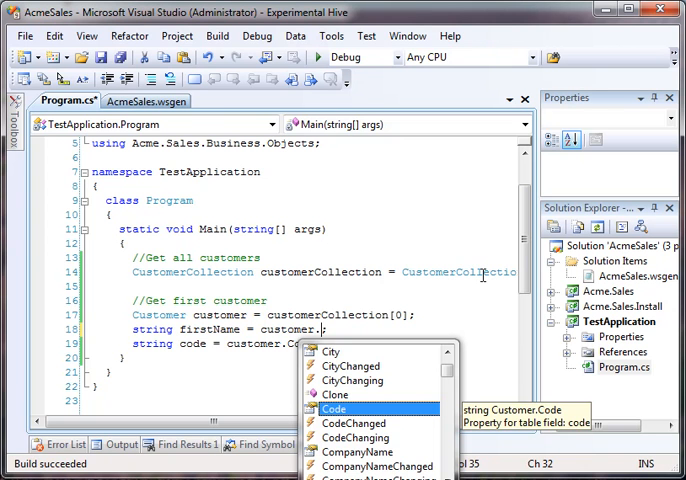
Step: Store the customer's inherited FirstName and its Code in string variables firstName and code
type("fi")
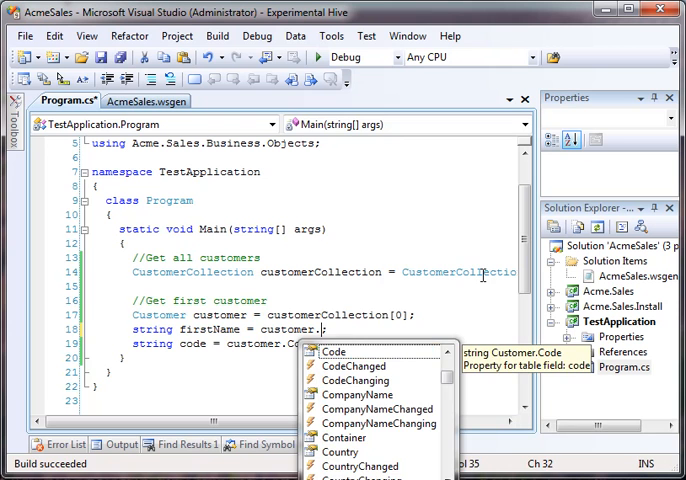
type("fi")
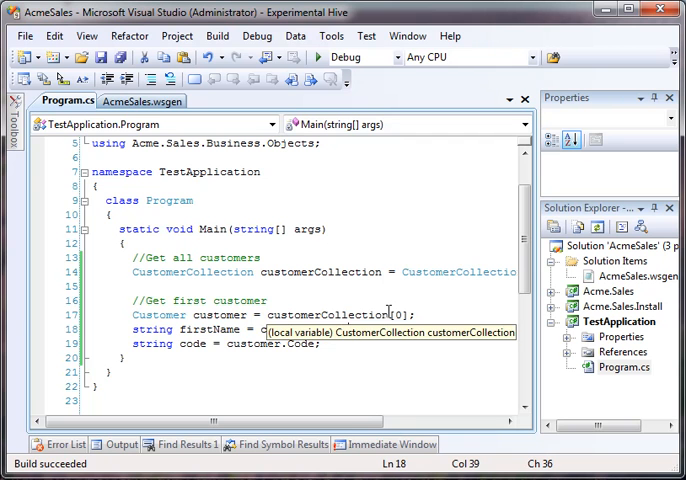
type("FirstName;")
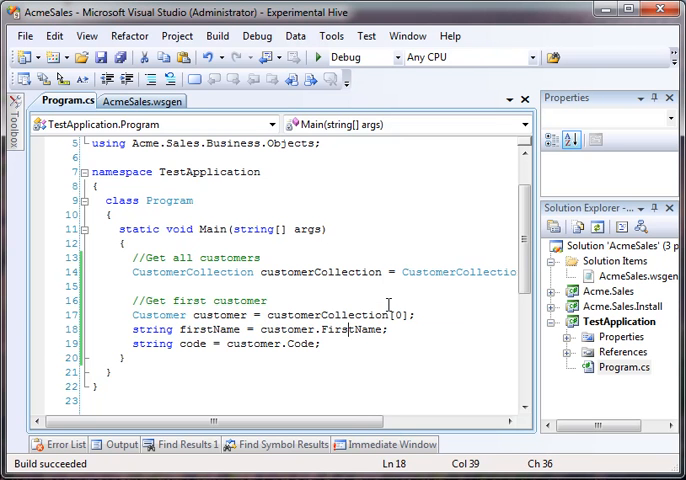